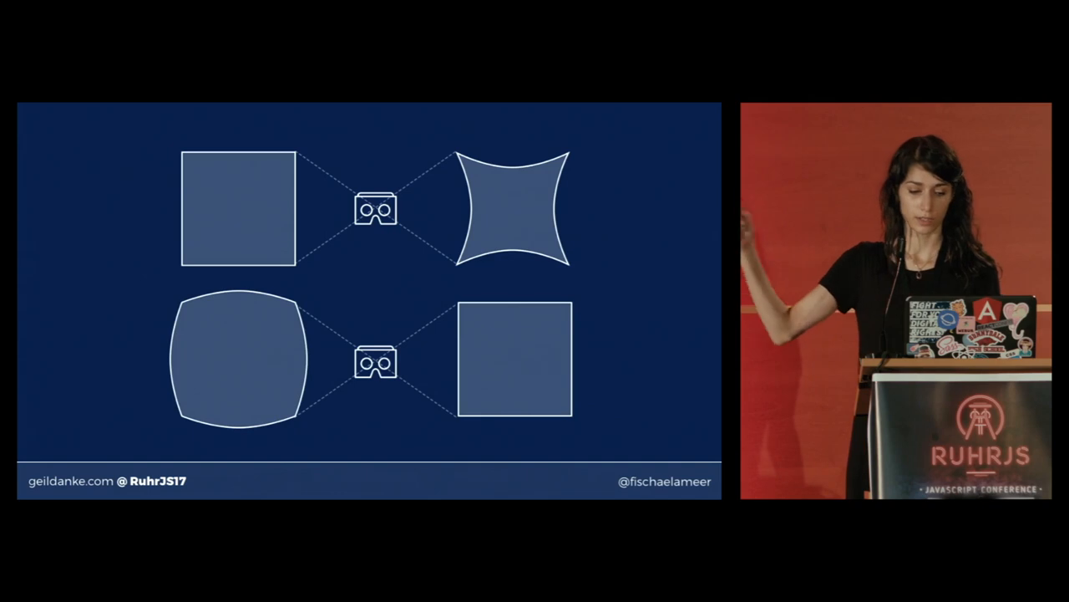
key("Right")
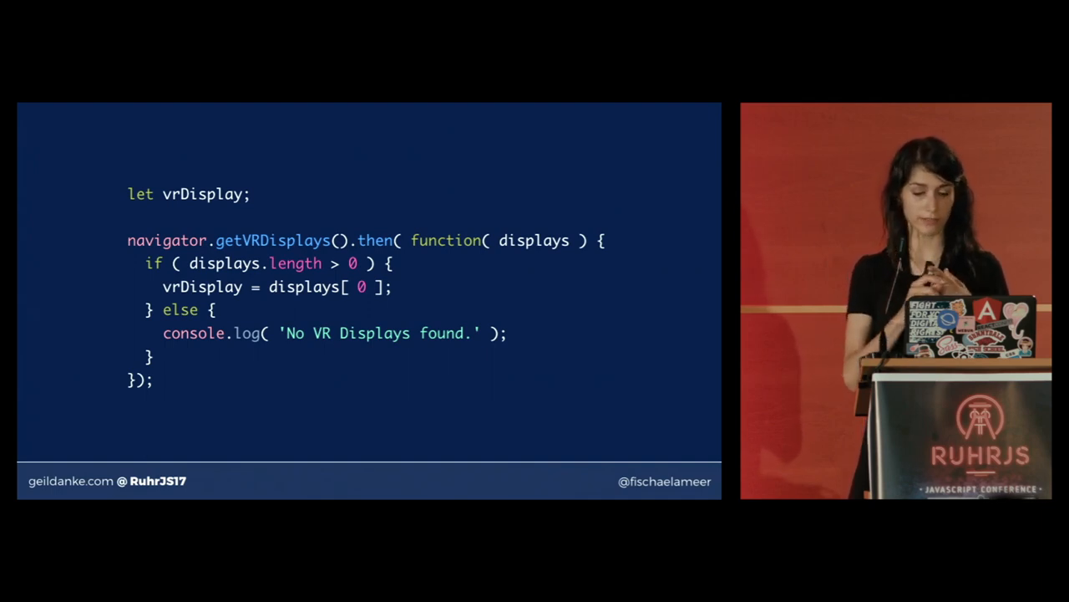
key("Right")
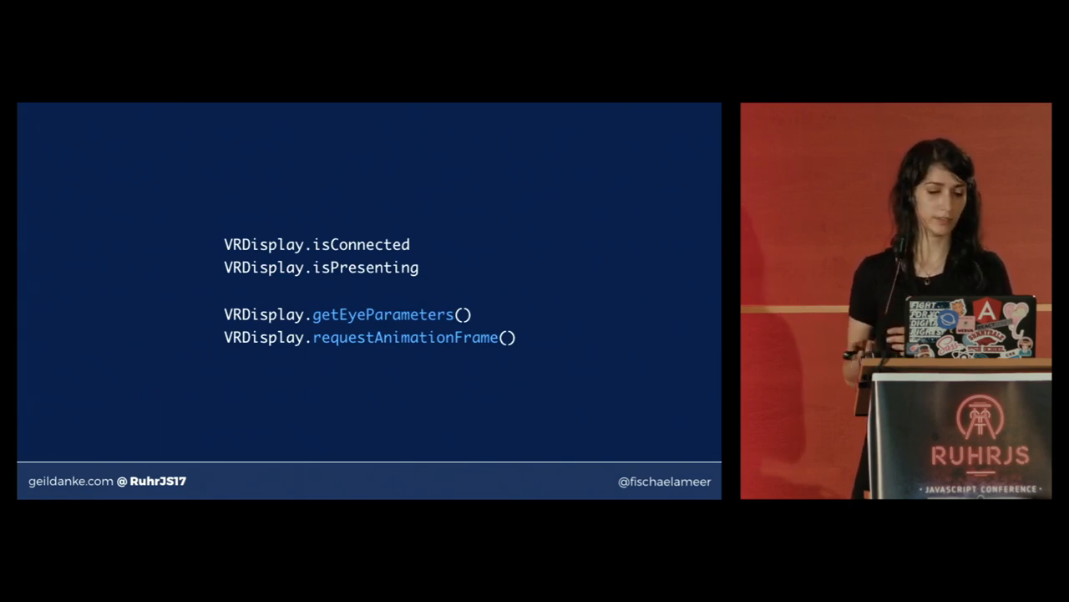
key("Right")
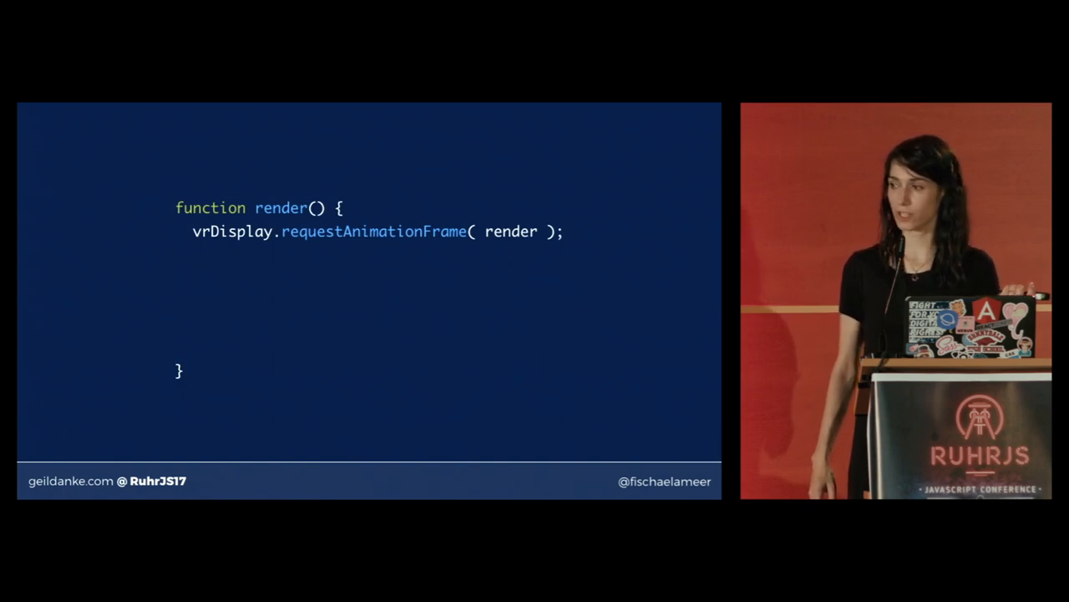
key("Right")
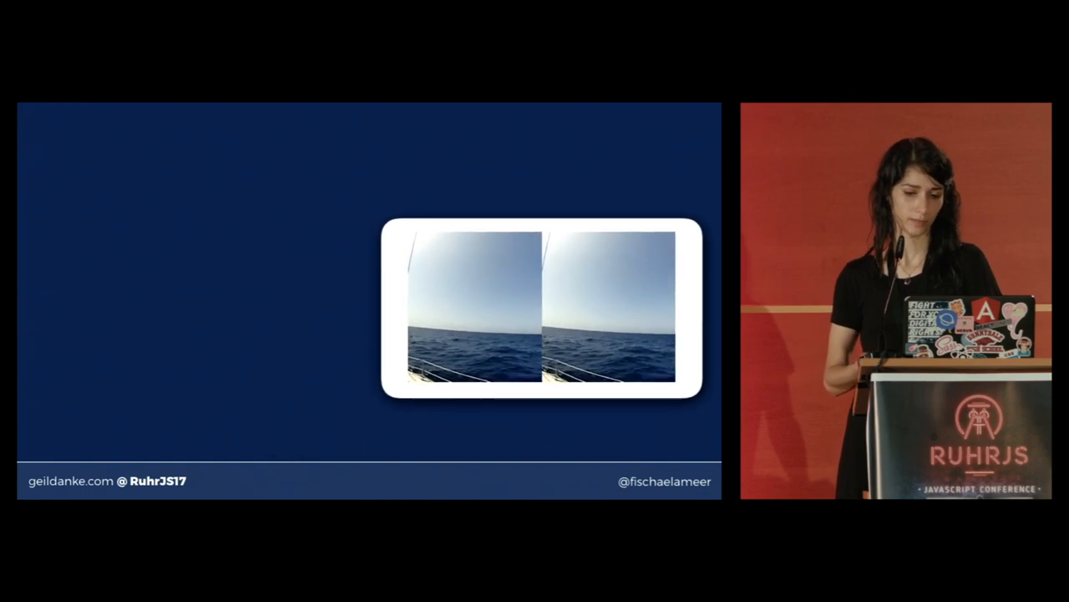
key("Right")
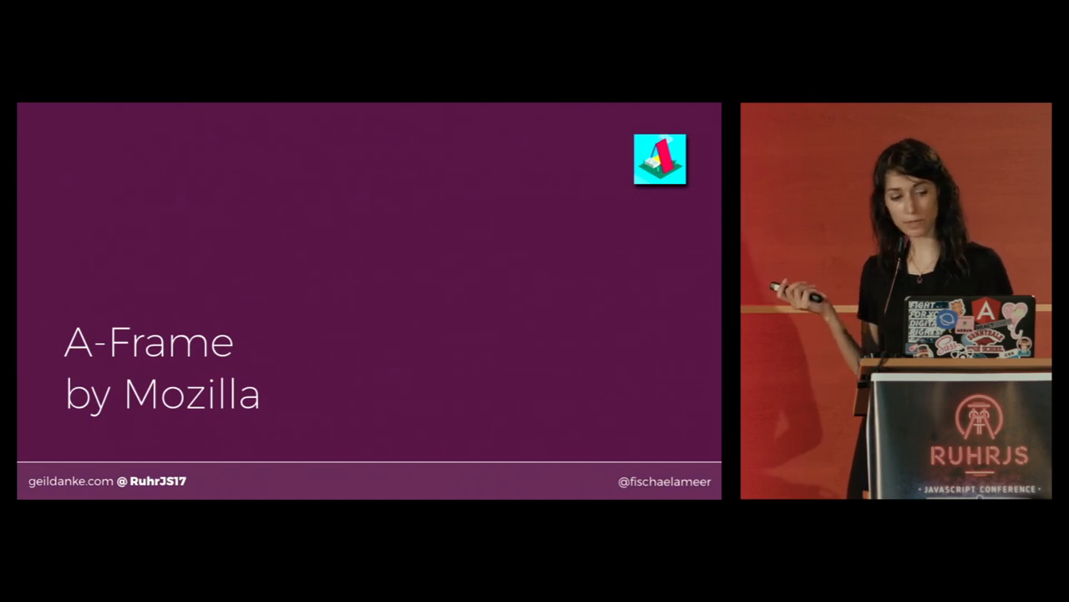
key("Right")
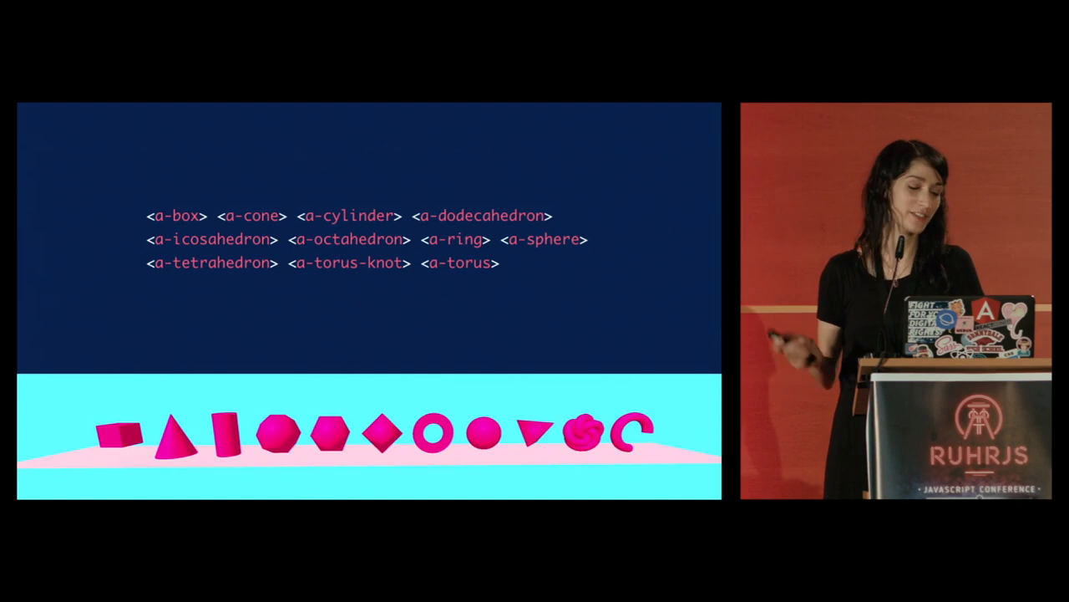
key("Right")
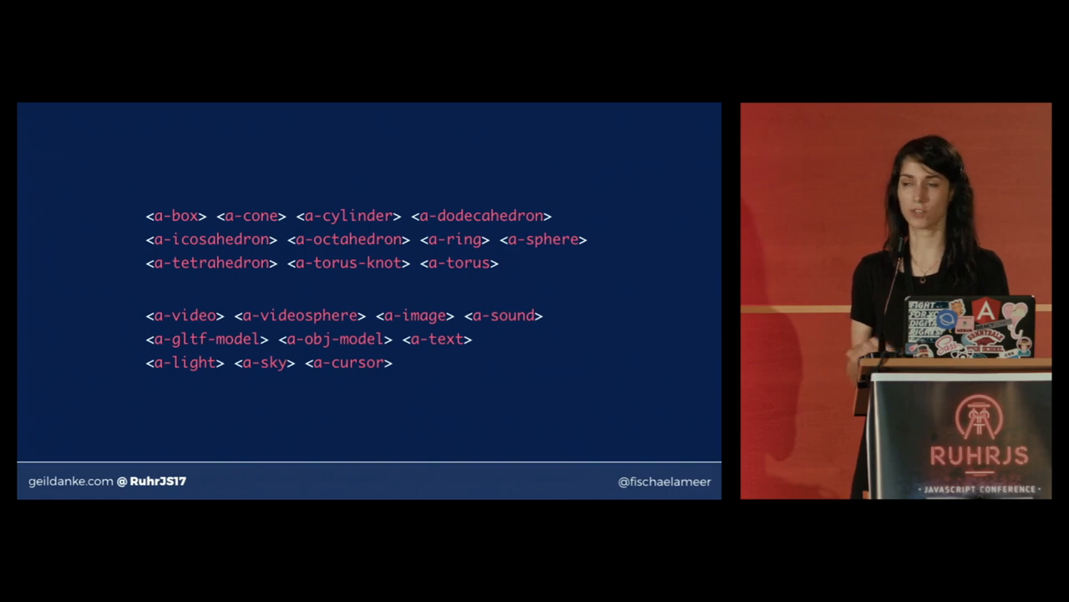
key("Right")
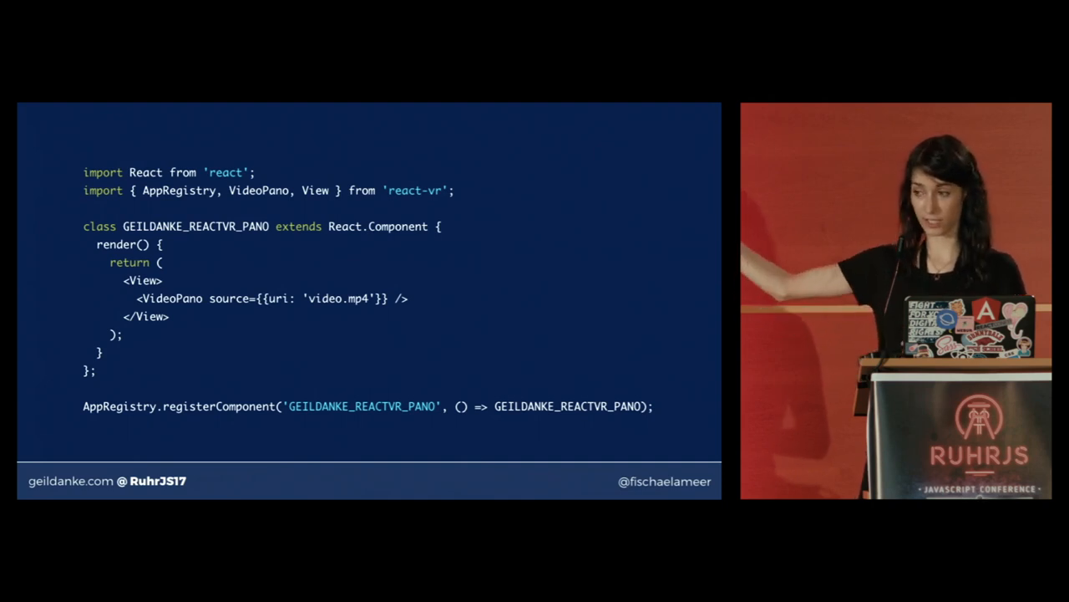